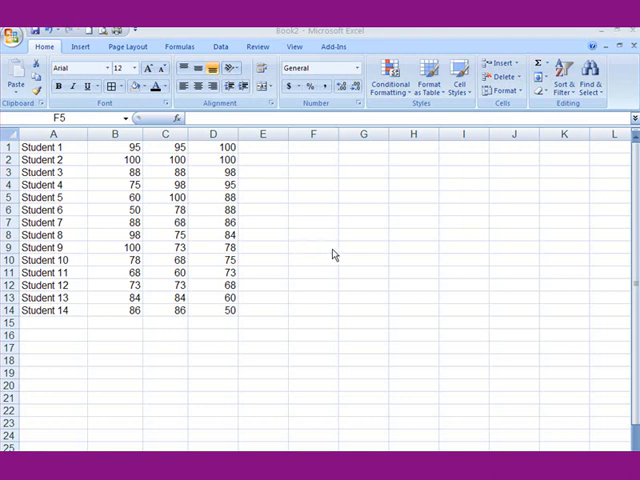
pyautogui.moveTo(252, 348)
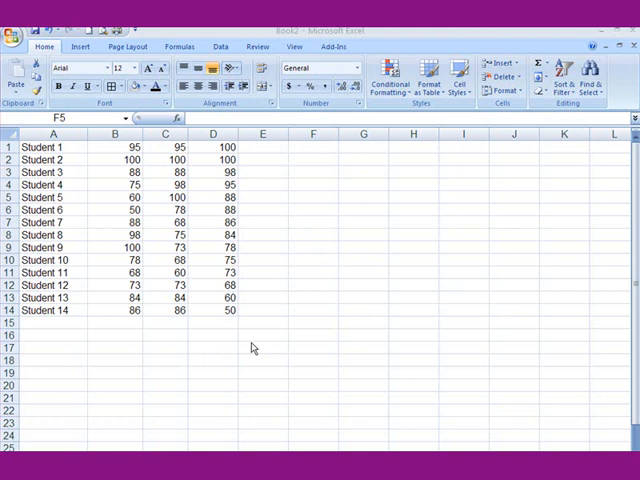
# - Select grades B1:B14 and apply pink gradient data bars
pyautogui.click(312, 196)
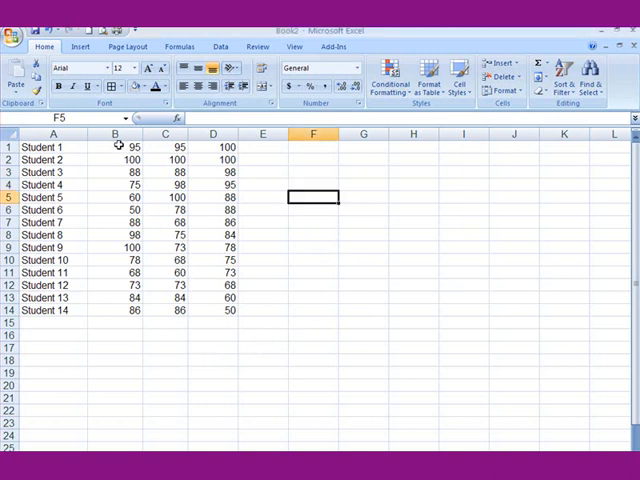
pyautogui.moveTo(112, 148); pyautogui.dragTo(112, 310)
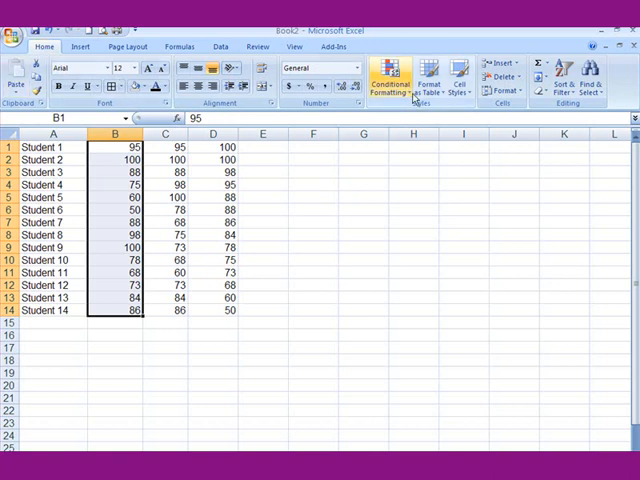
pyautogui.click(388, 78)
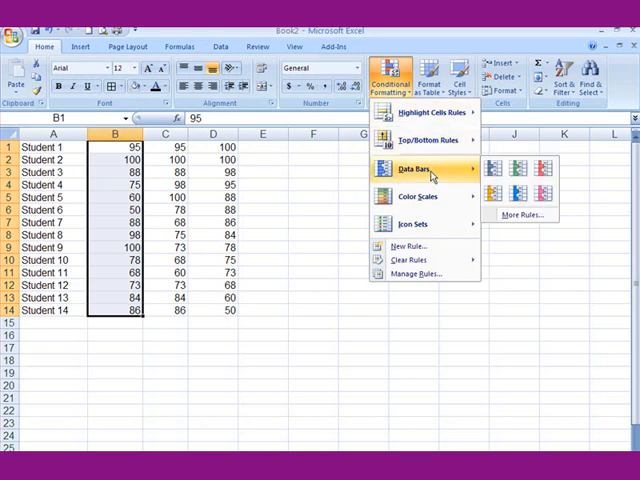
pyautogui.moveTo(494, 168)
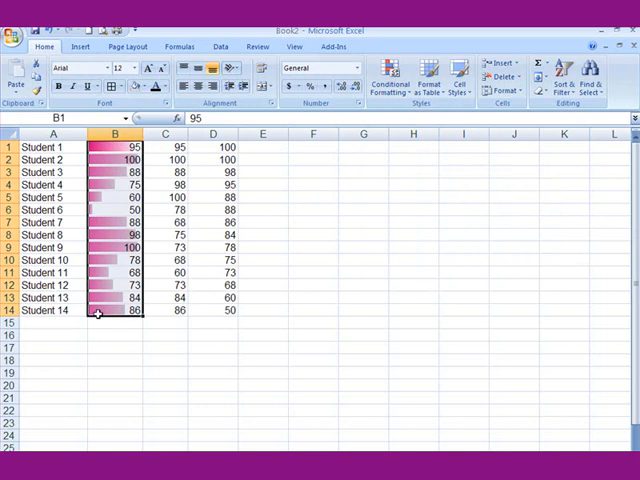
pyautogui.moveTo(100, 208)
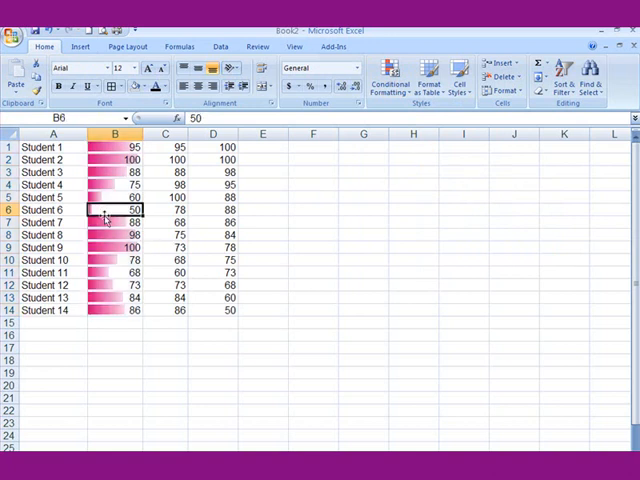
pyautogui.moveTo(356, 258)
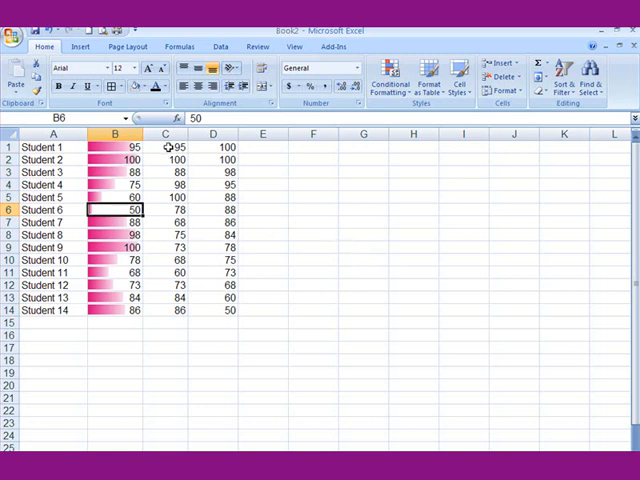
# - Apply an Above Average rule to C1:C14 with green fill and dark green text
pyautogui.click(164, 132)
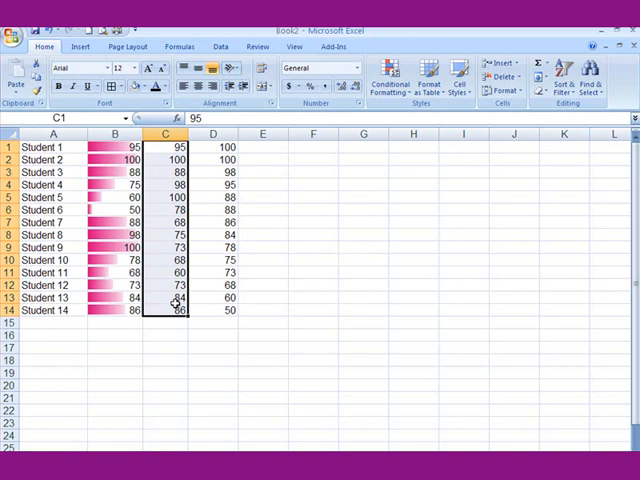
pyautogui.click(388, 84)
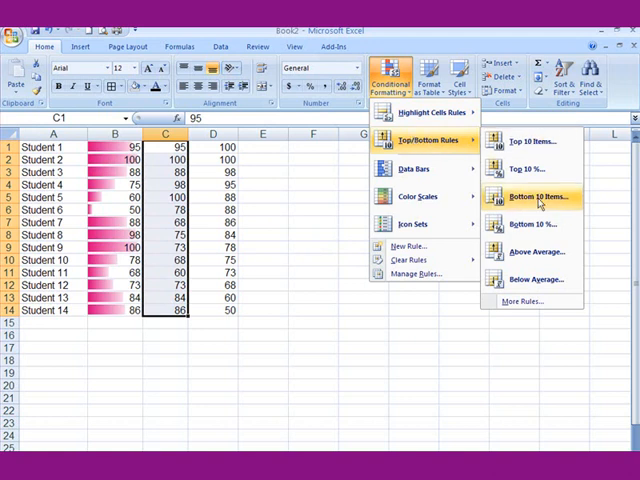
pyautogui.moveTo(536, 252)
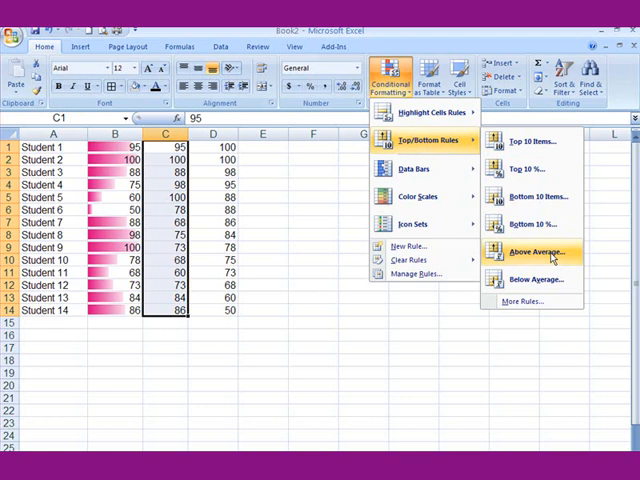
pyautogui.click(532, 252)
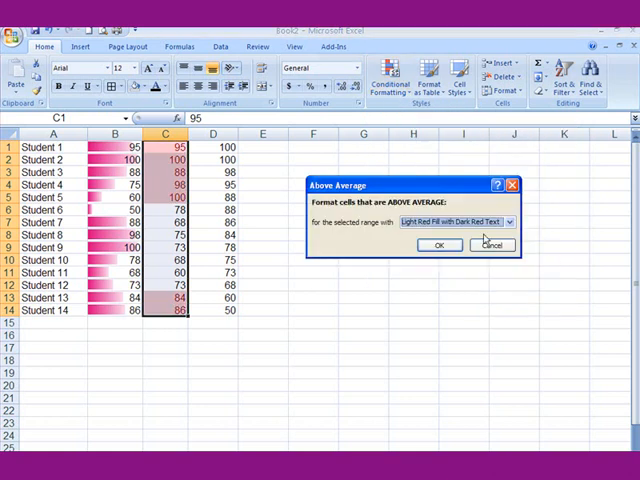
pyautogui.click(508, 222)
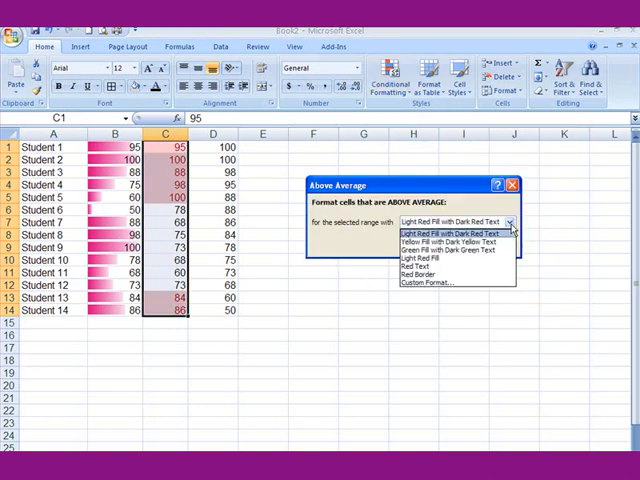
pyautogui.moveTo(456, 250)
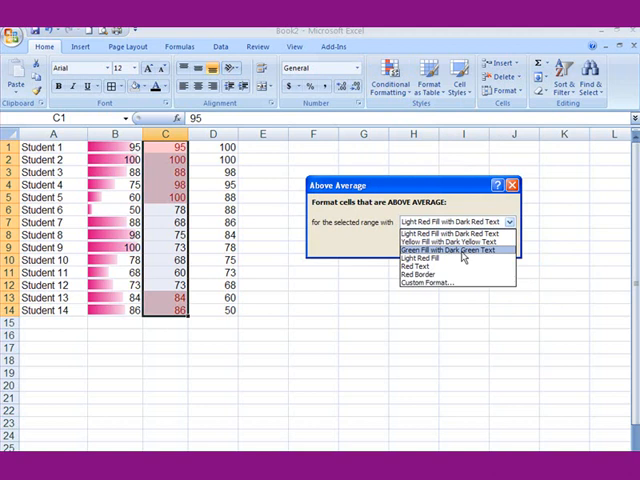
pyautogui.click(452, 248)
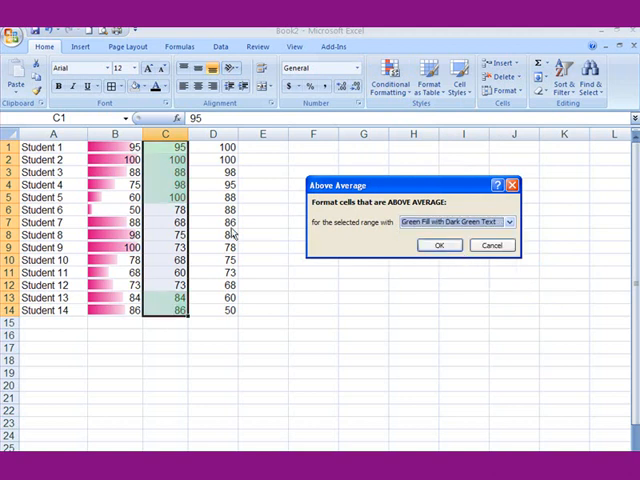
pyautogui.click(438, 244)
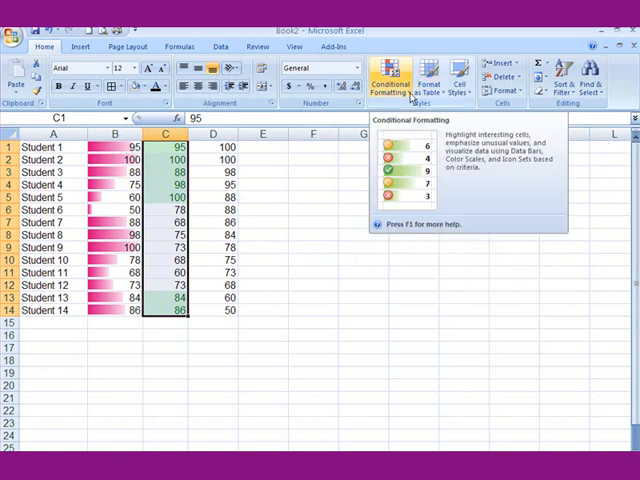
# - Apply a Bottom 10% rule to column C with yellow fill and dark yellow text
pyautogui.click(388, 84)
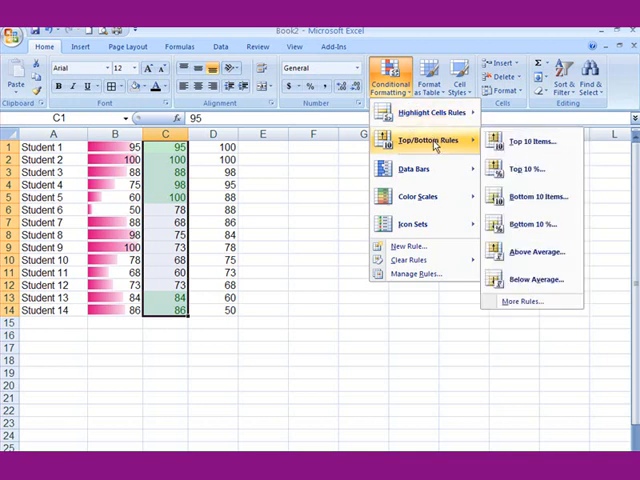
pyautogui.moveTo(536, 224)
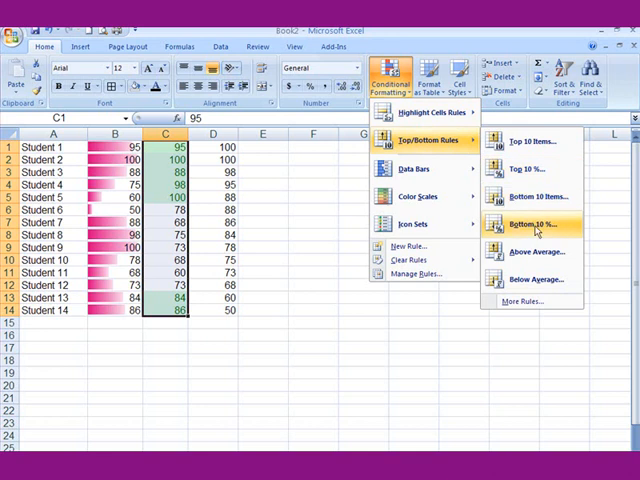
pyautogui.click(522, 222)
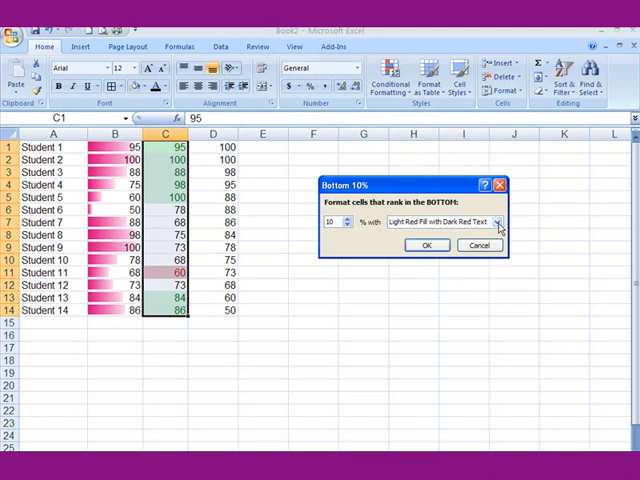
pyautogui.click(498, 222)
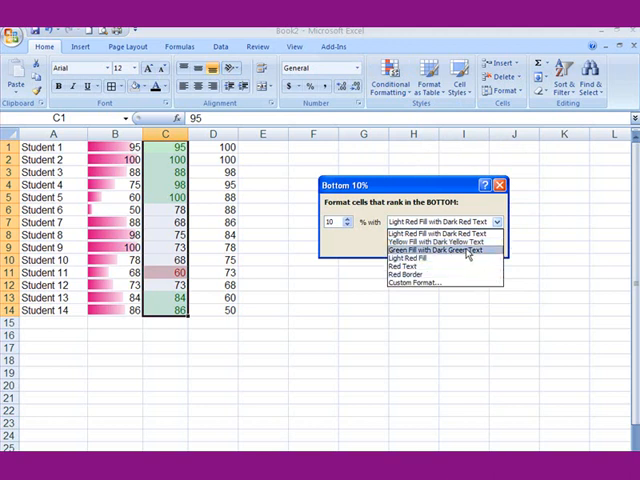
pyautogui.click(436, 240)
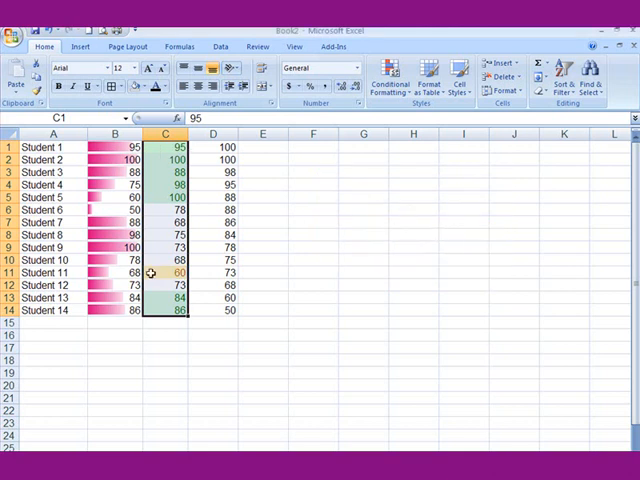
pyautogui.click(164, 324)
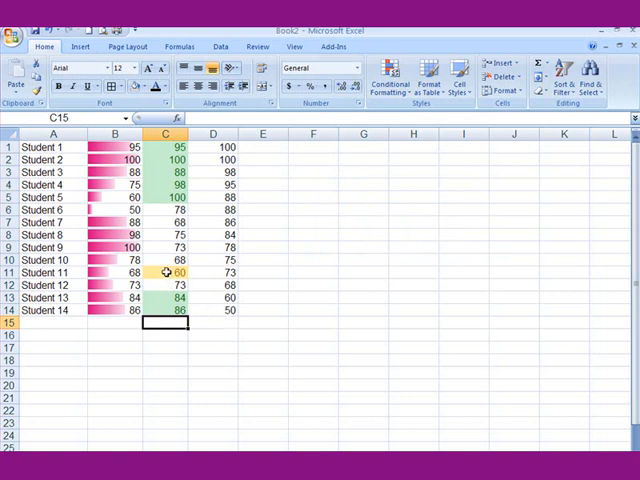
pyautogui.click(212, 146)
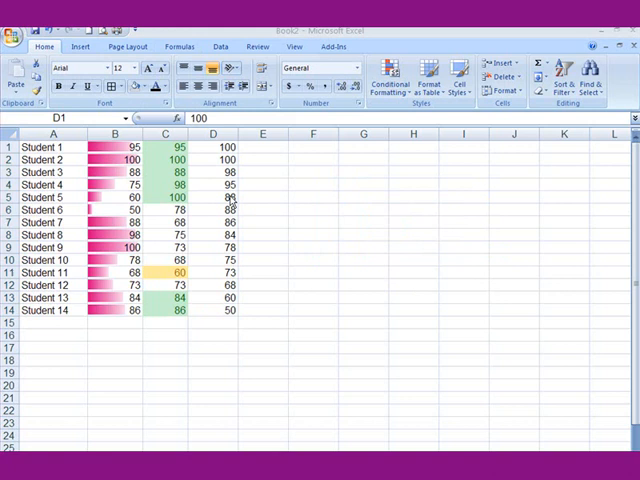
# - Draft a custom rule for D1:D14: cell value greater than or equal to 95
pyautogui.click(212, 132)
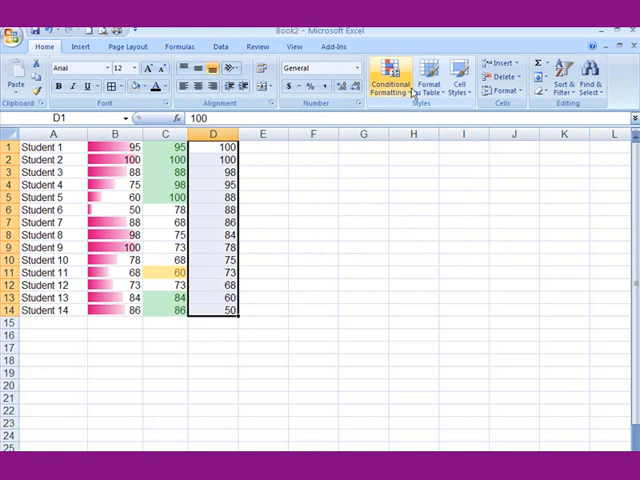
pyautogui.click(388, 84)
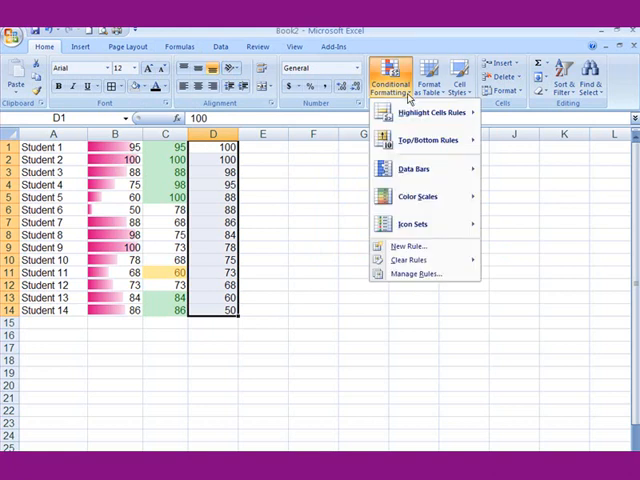
pyautogui.click(420, 112)
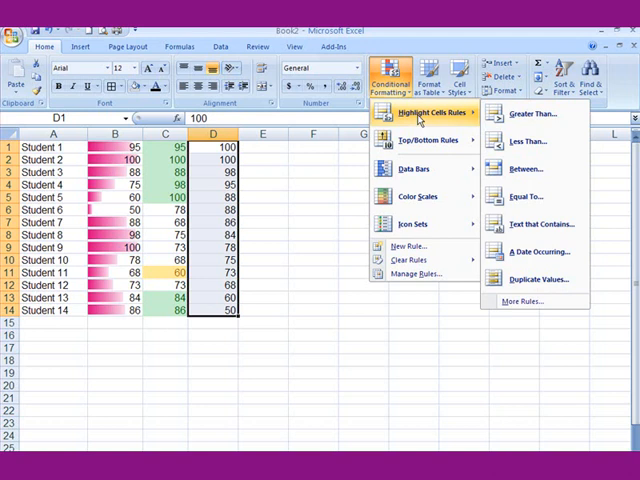
pyautogui.moveTo(540, 252)
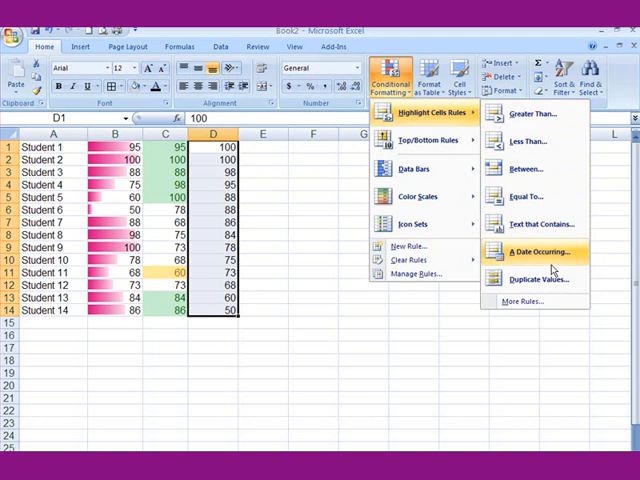
pyautogui.moveTo(536, 280)
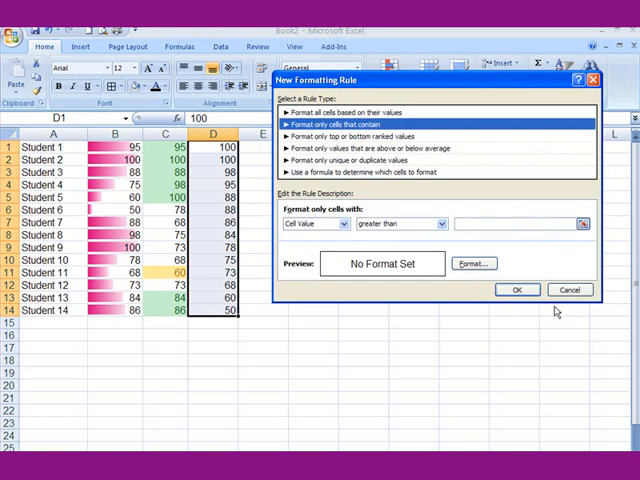
pyautogui.moveTo(440, 236)
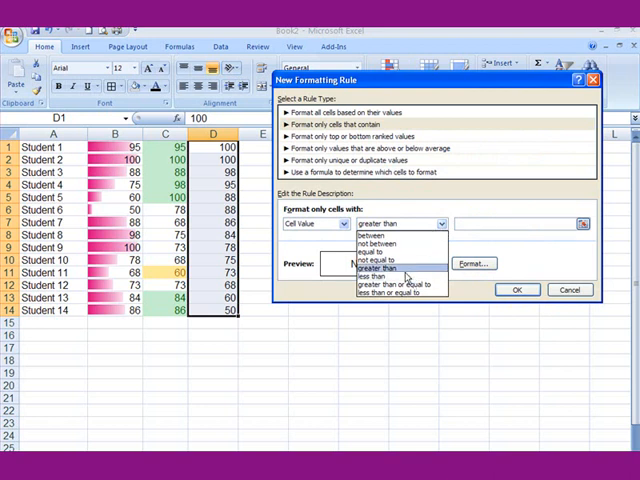
pyautogui.moveTo(388, 284)
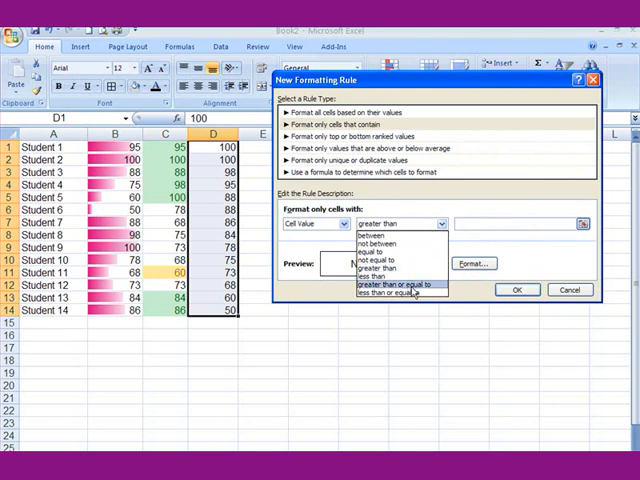
pyautogui.click(390, 286)
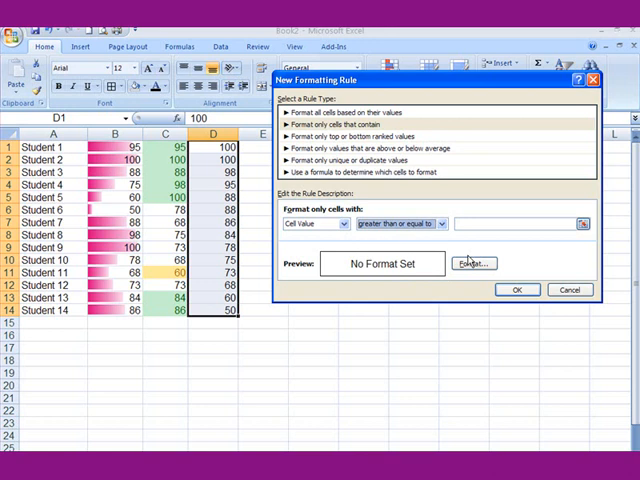
pyautogui.write('95')
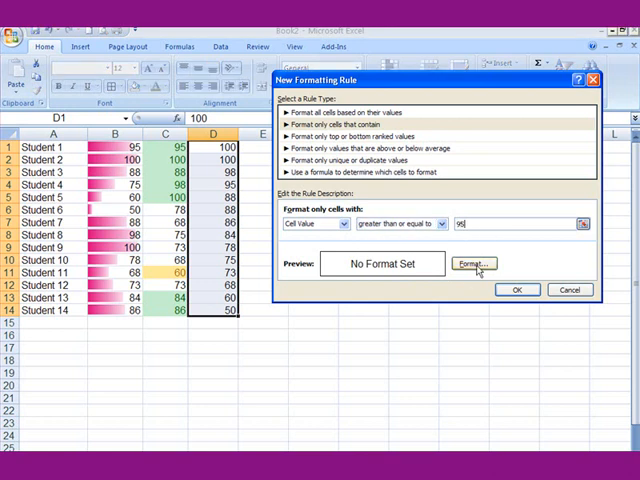
# - Format the rule with burgundy font colour and a light pink fill
pyautogui.click(472, 264)
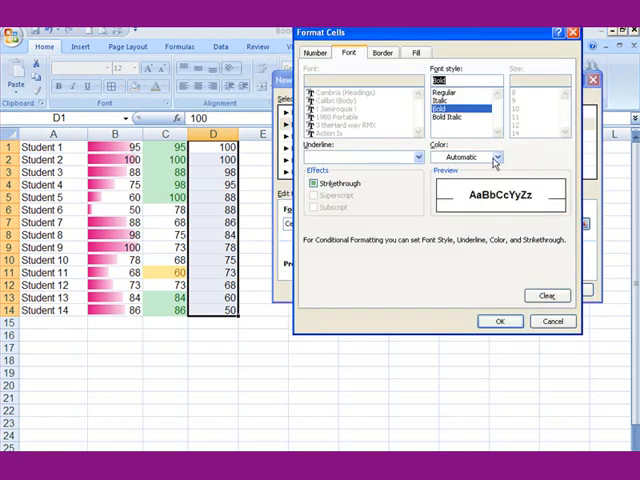
pyautogui.click(496, 156)
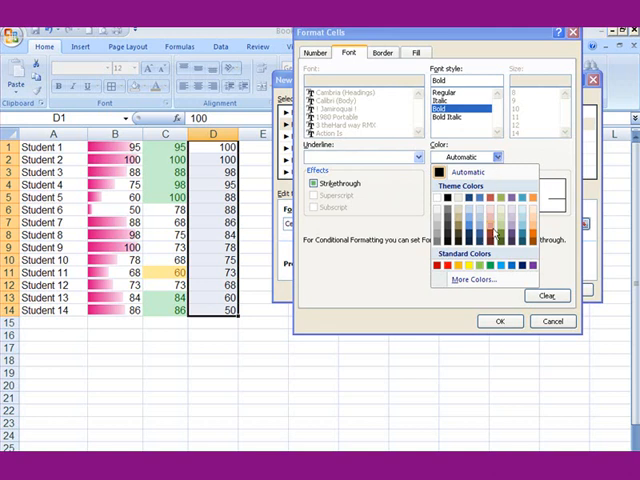
pyautogui.click(448, 264)
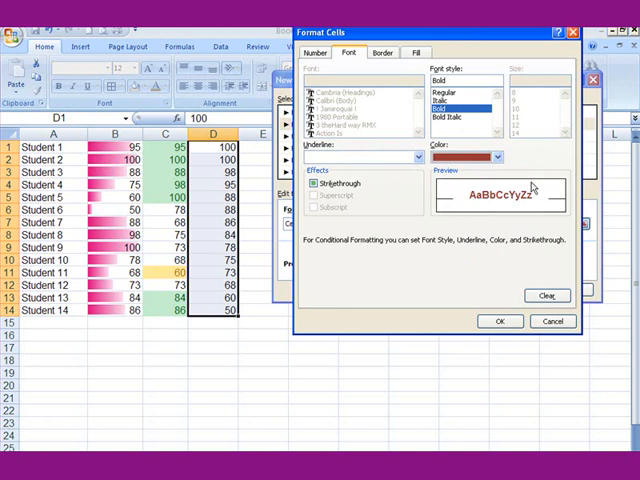
pyautogui.click(416, 52)
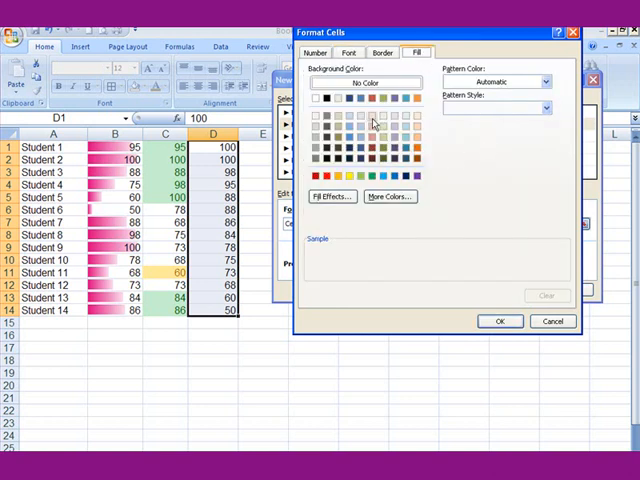
pyautogui.click(370, 116)
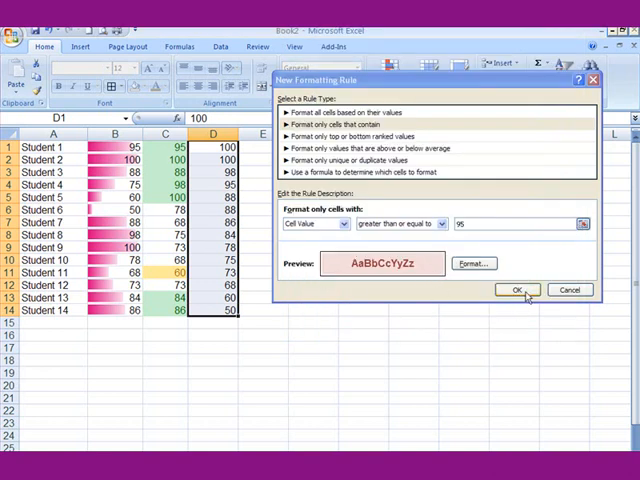
# - Confirm the 95-or-above rule so column D top scores show burgundy on pink
pyautogui.click(516, 290)
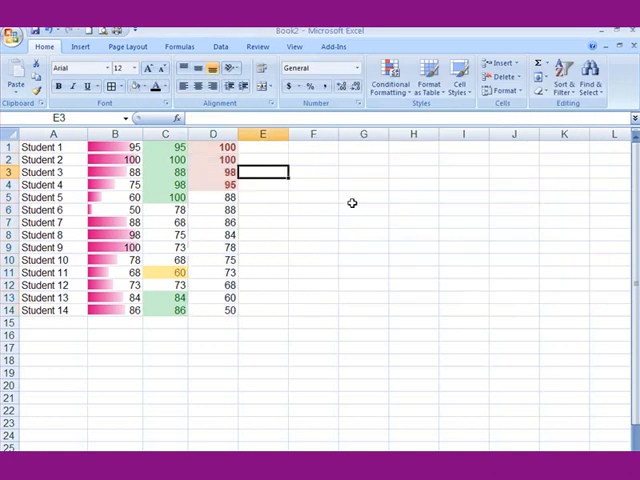
pyautogui.moveTo(220, 304)
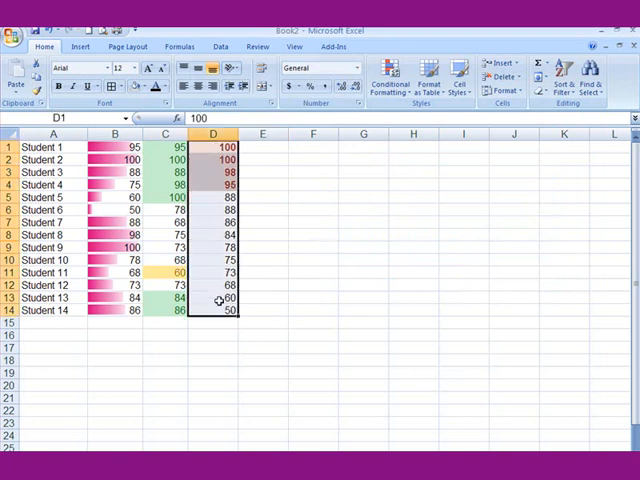
# - Draft a second custom rule for column D: cell value less than or equal to 70
pyautogui.click(388, 80)
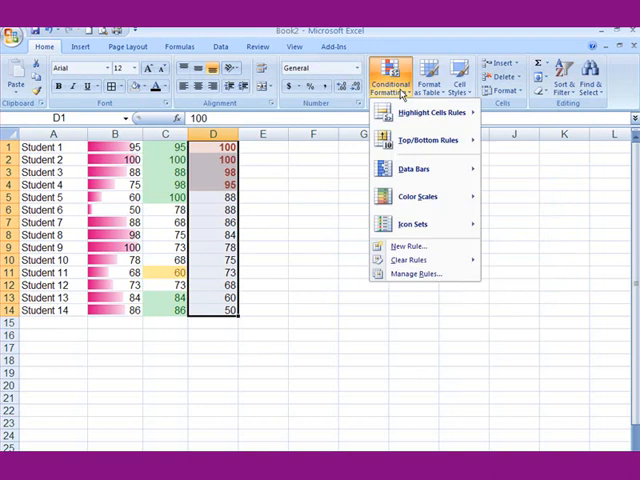
pyautogui.moveTo(424, 112)
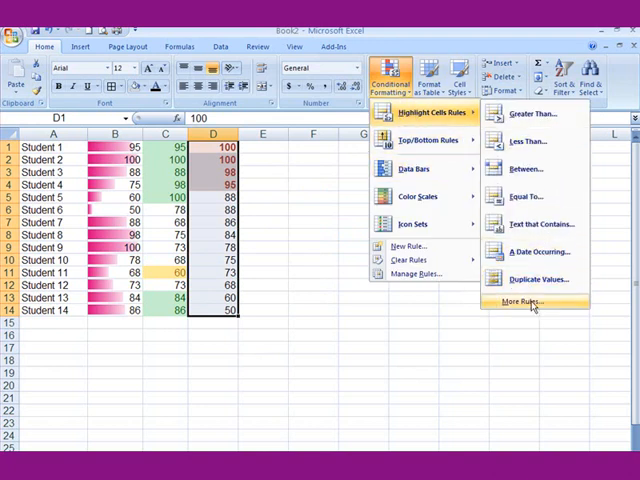
pyautogui.click(520, 304)
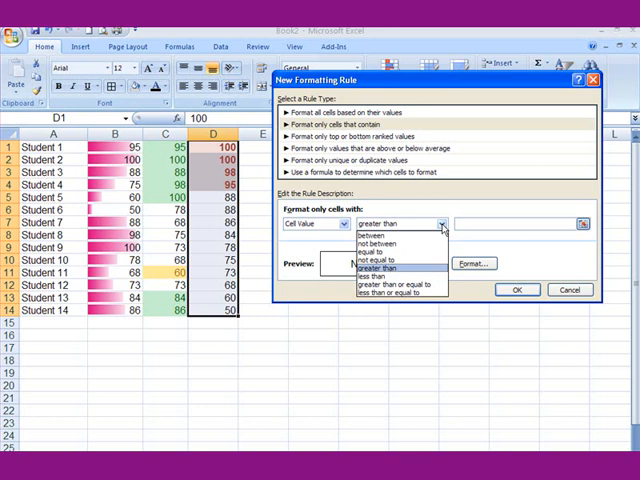
pyautogui.click(390, 292)
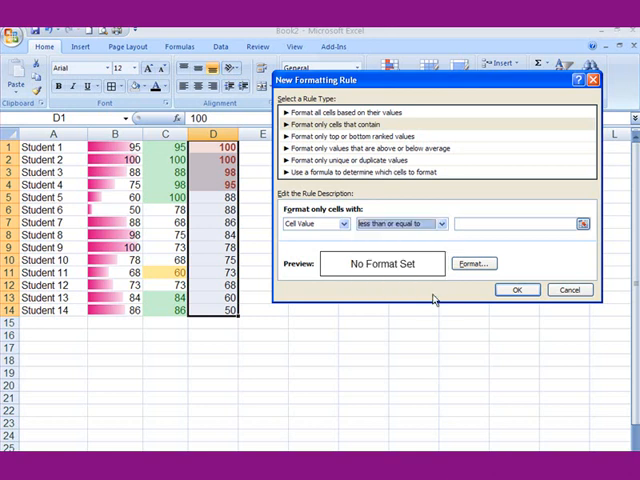
pyautogui.moveTo(436, 300)
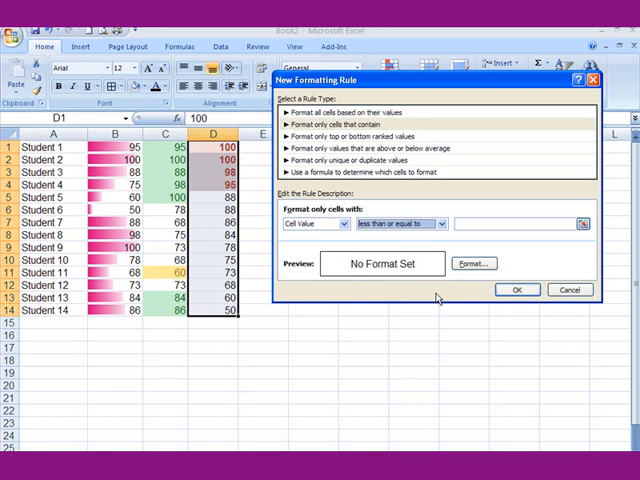
pyautogui.moveTo(484, 250)
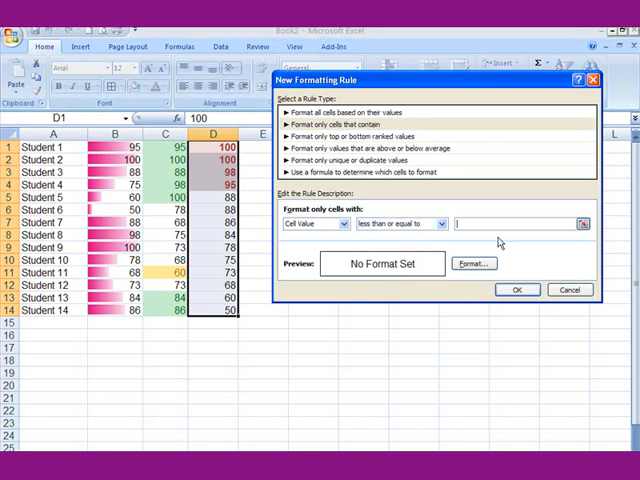
pyautogui.write('70')
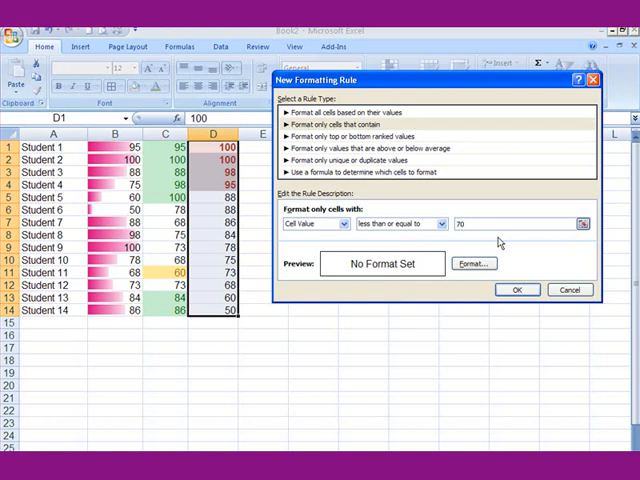
# - Format the rule with orange text on light orange fill and apply it to column D
pyautogui.click(472, 264)
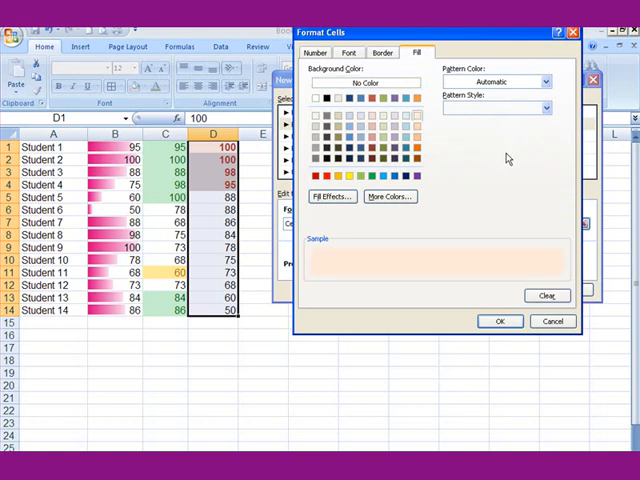
pyautogui.click(352, 52)
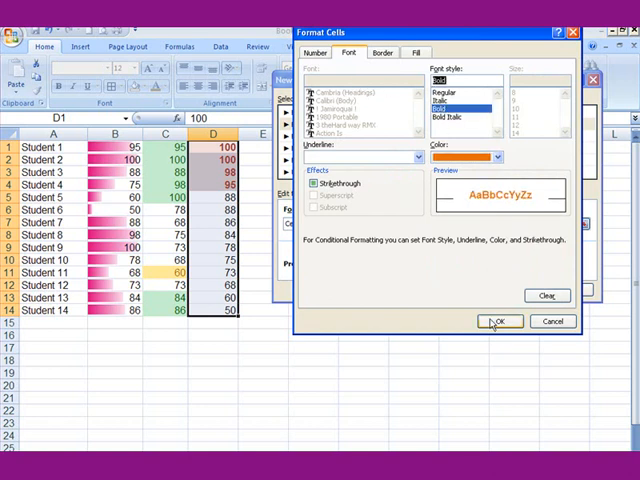
pyautogui.click(500, 320)
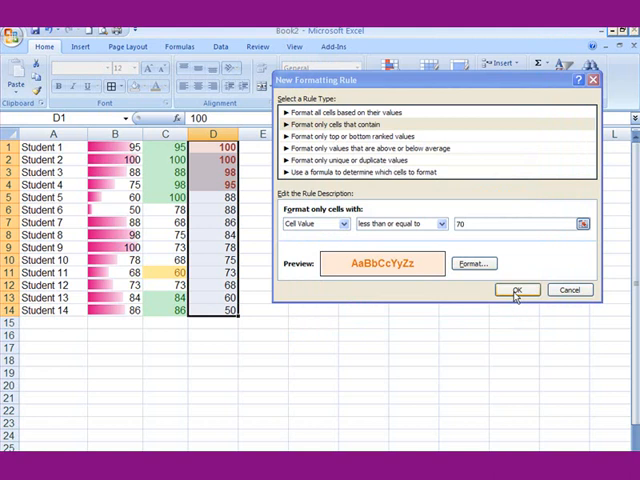
pyautogui.click(516, 290)
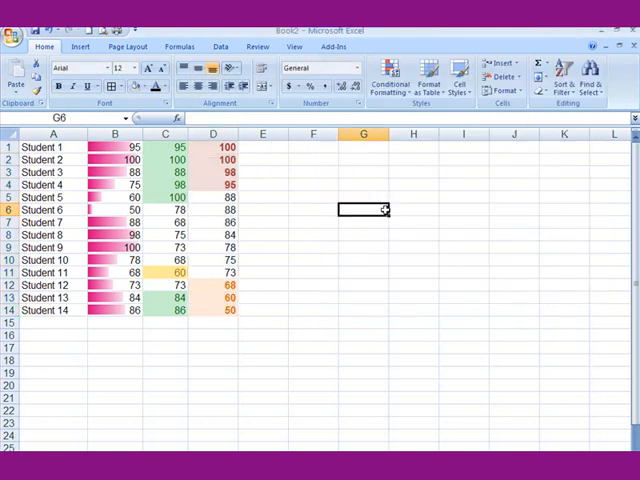
pyautogui.moveTo(224, 342)
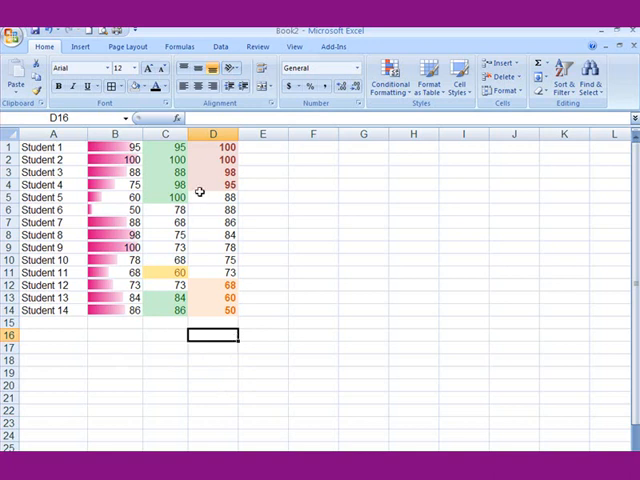
pyautogui.moveTo(320, 238)
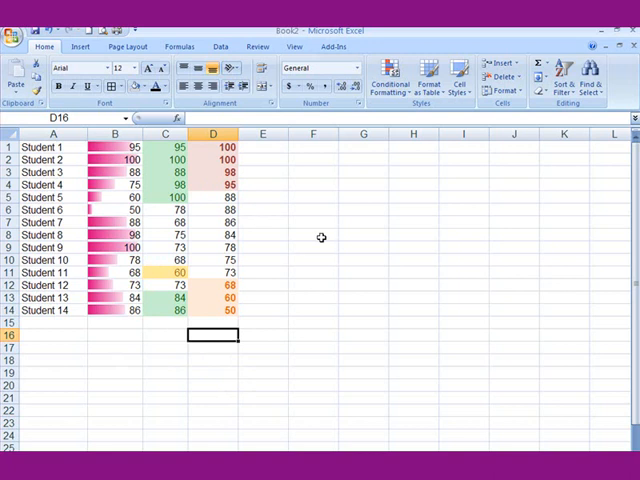